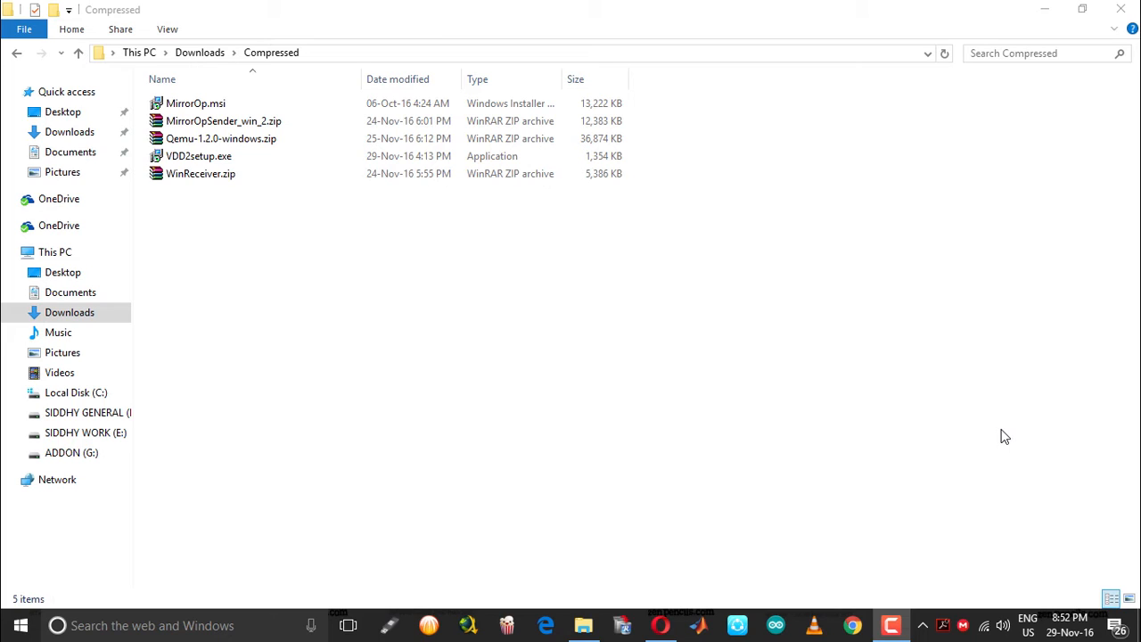
mouse_move(374, 317)
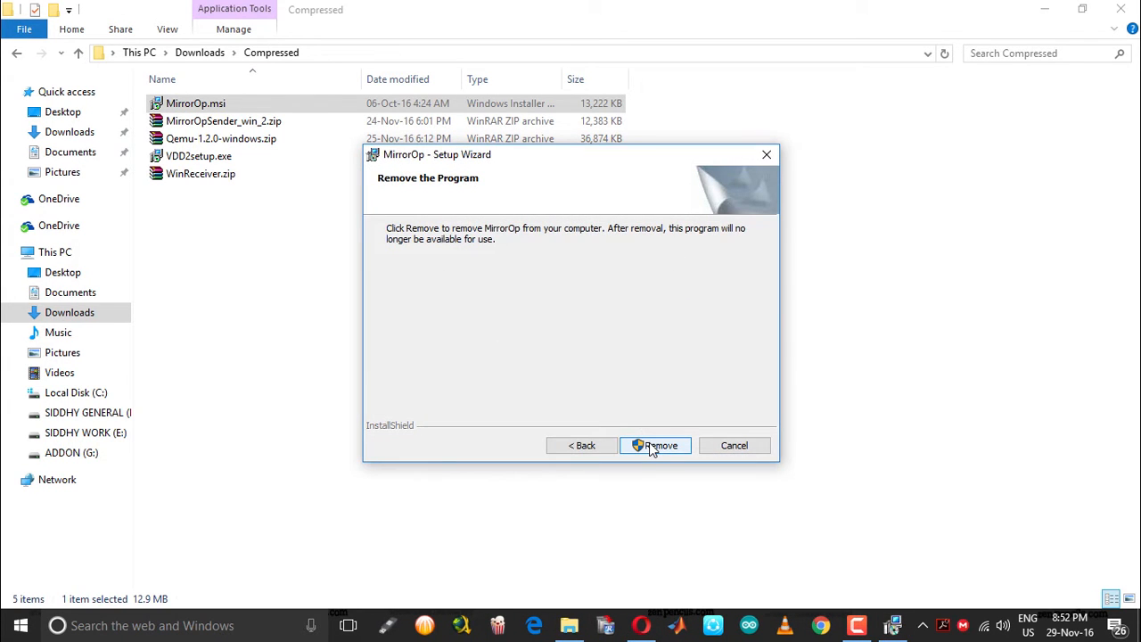
Step: Retry removing MirrorOp and running VDD2setup, dismissing the Error 1723 and access-denied messages
click(655, 444)
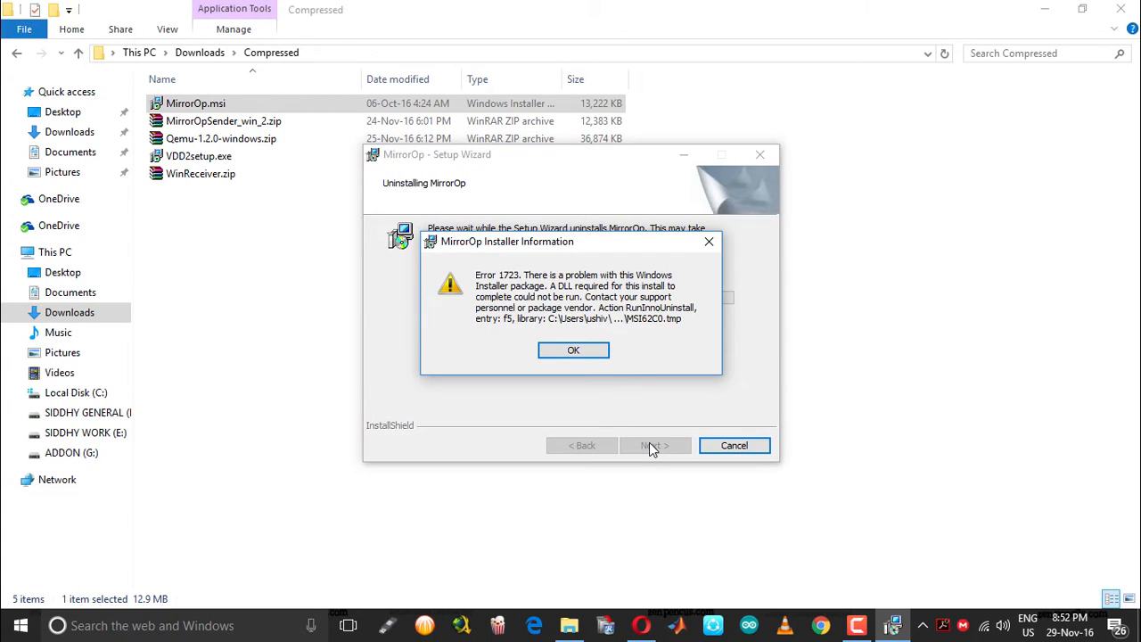
mouse_move(479, 286)
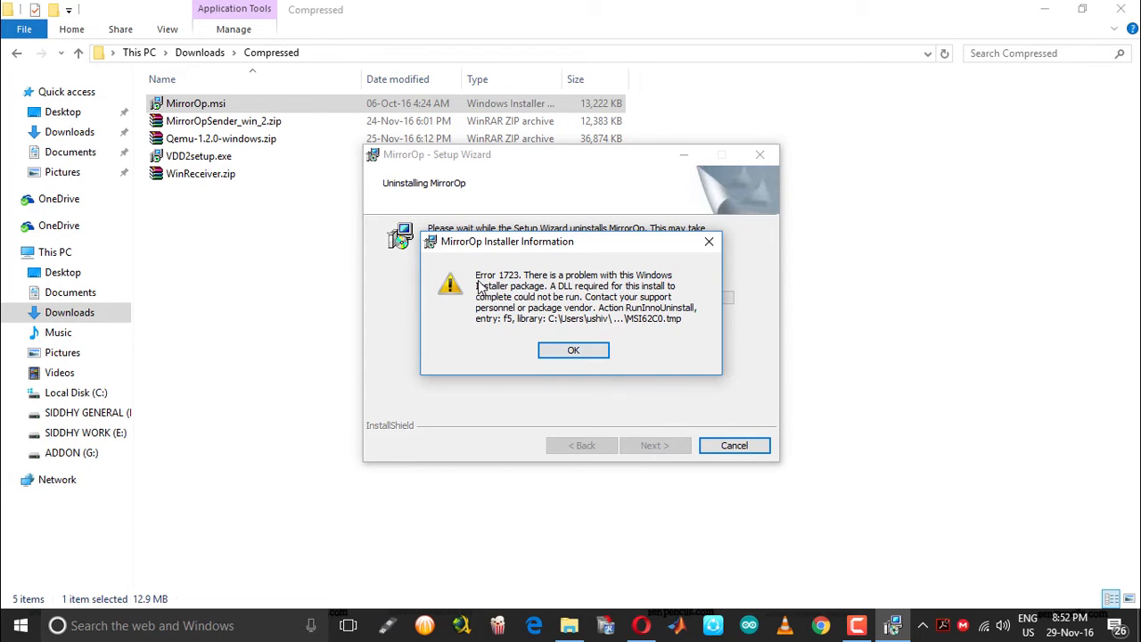
mouse_move(672, 281)
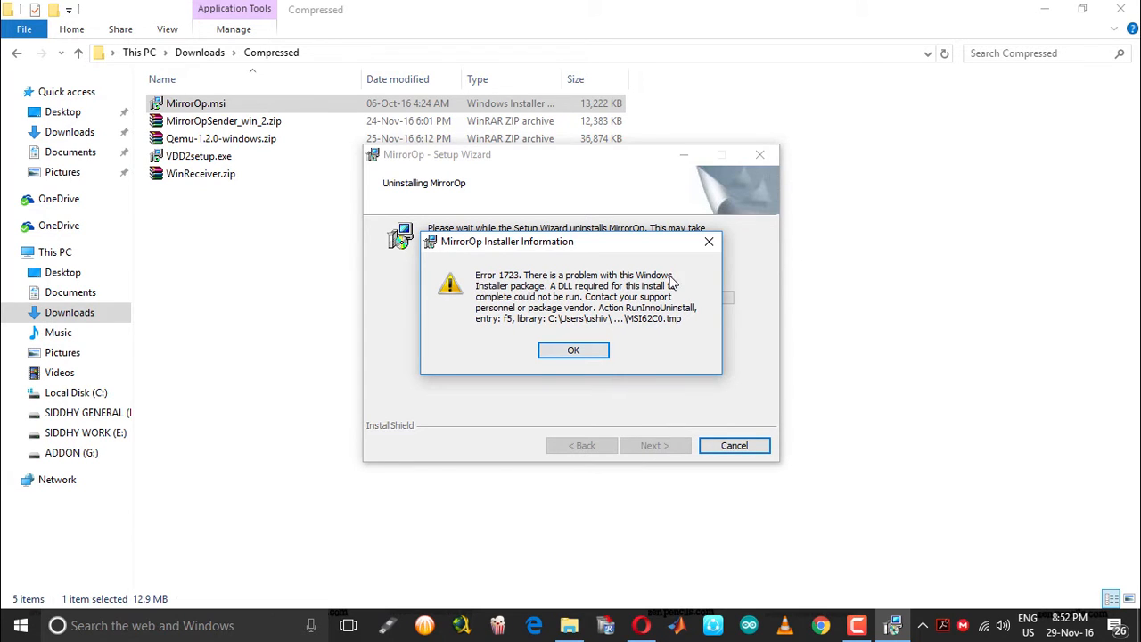
mouse_move(573, 349)
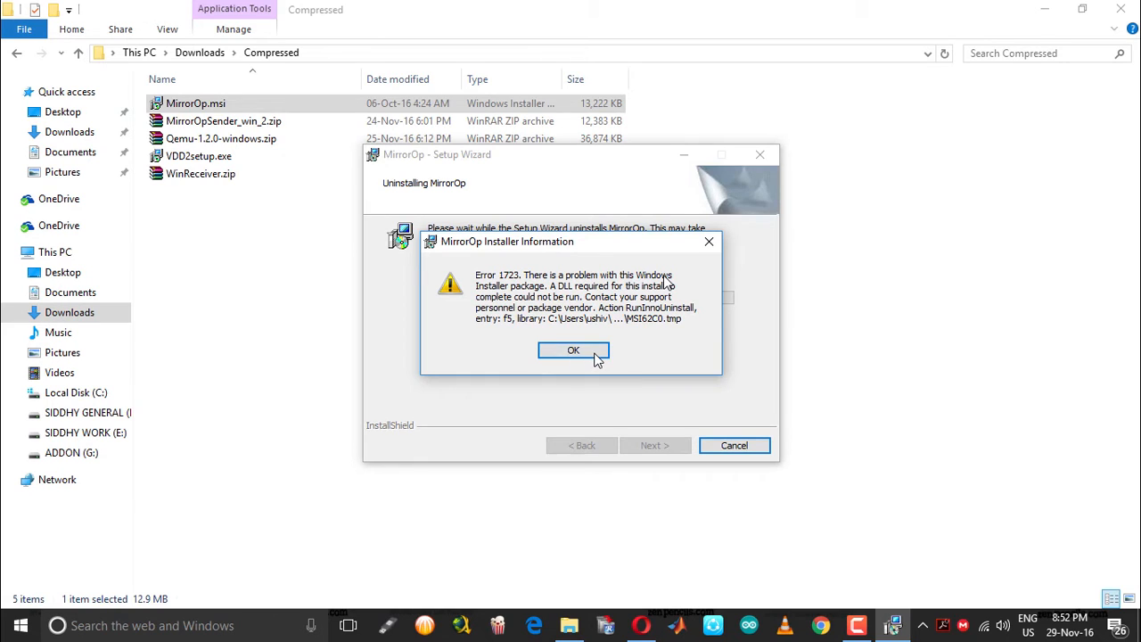
mouse_move(709, 241)
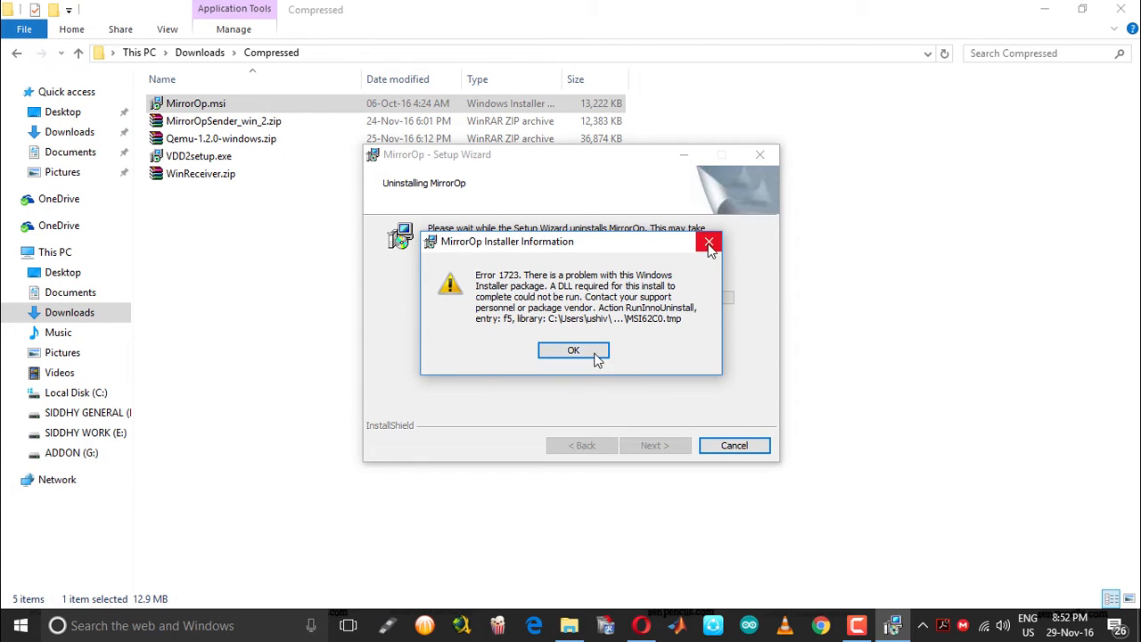
click(573, 349)
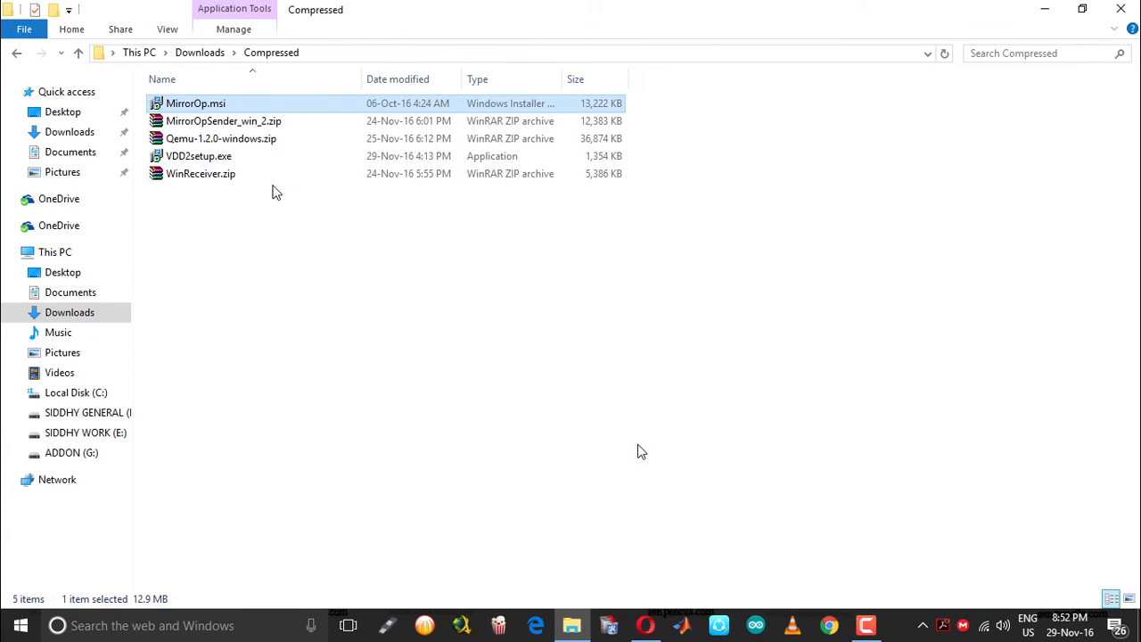
double_click(200, 173)
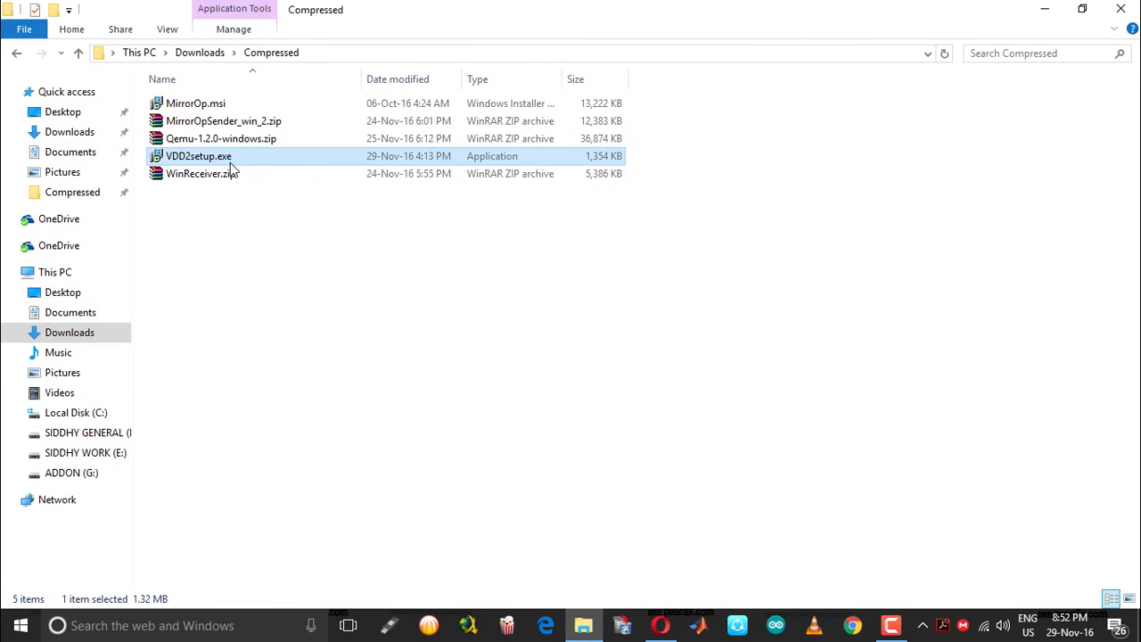
double_click(198, 156)
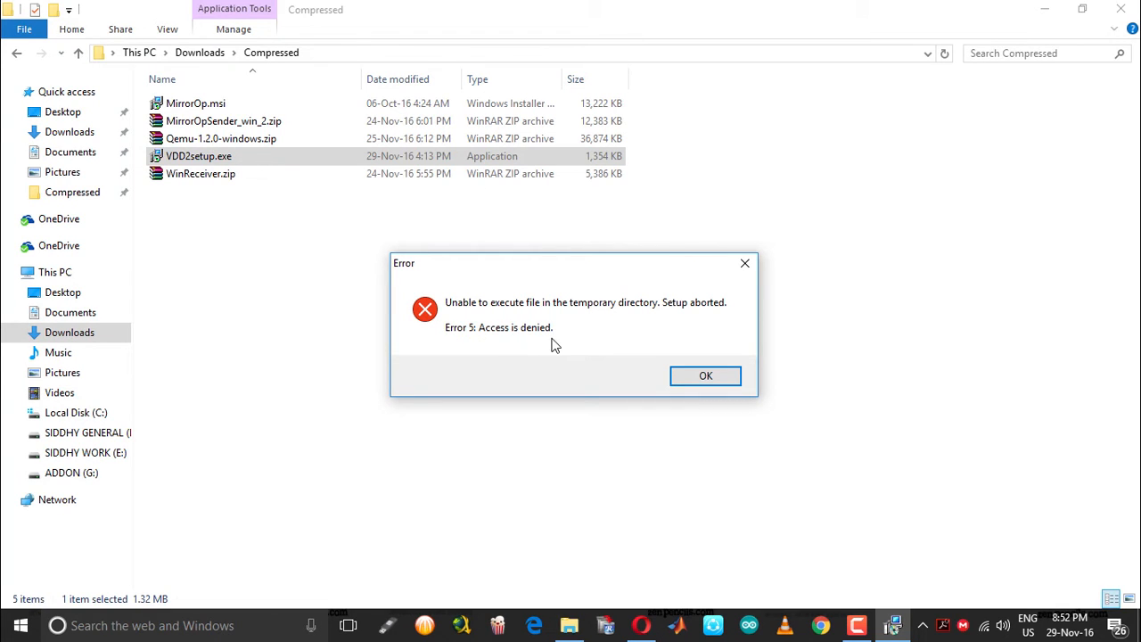
mouse_move(542, 345)
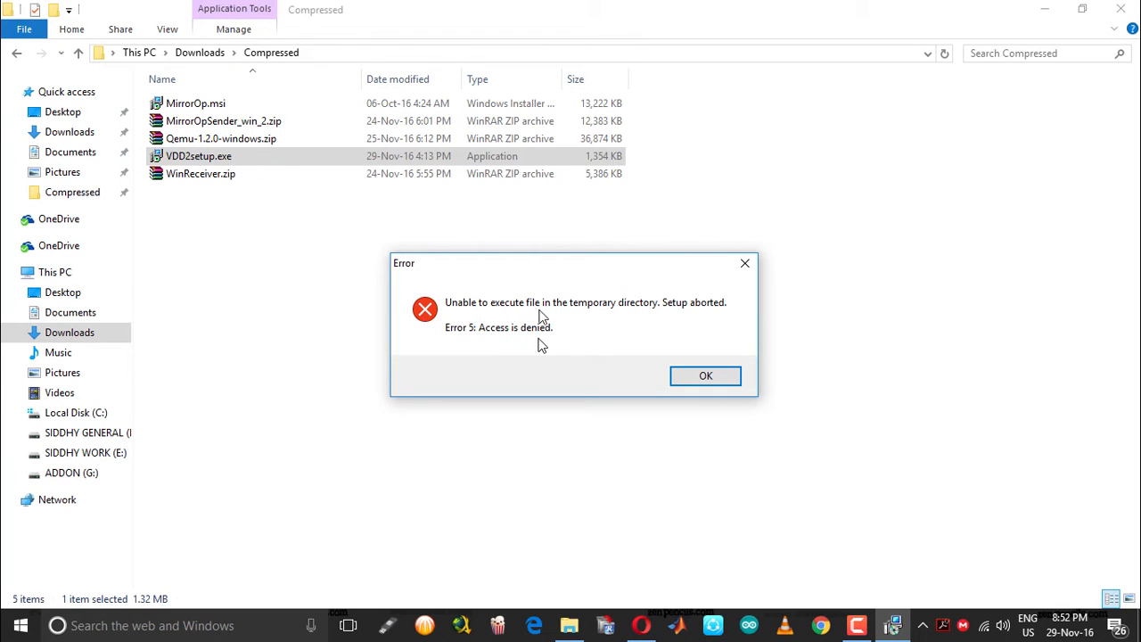
mouse_move(699, 316)
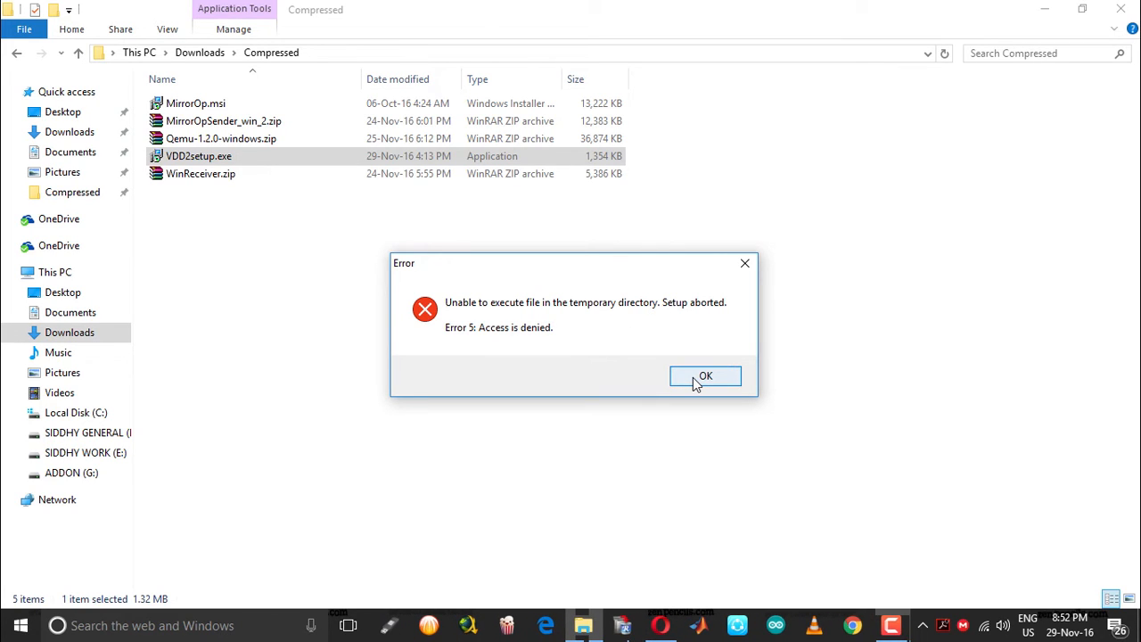
click(705, 376)
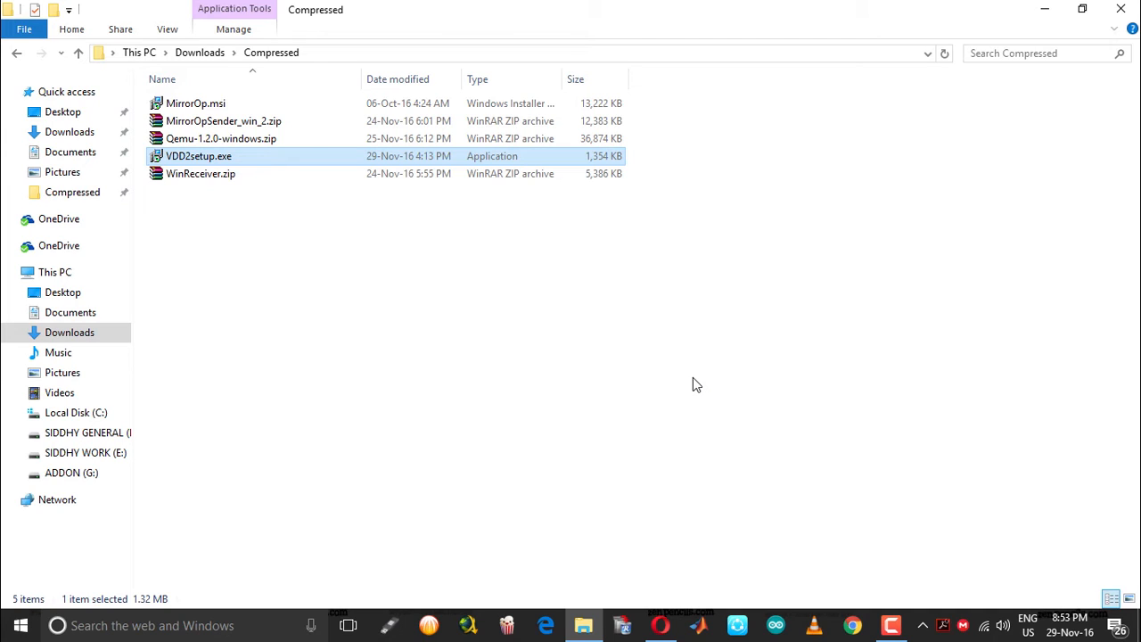
mouse_move(693, 384)
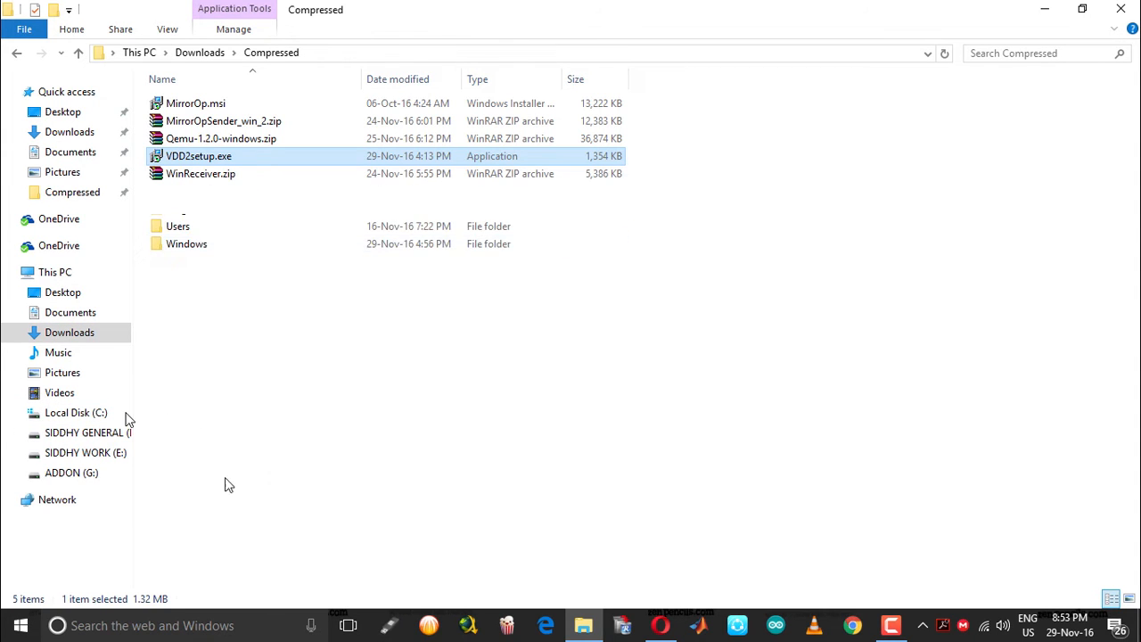
Step: Browse from Local Disk (C:) through Users > ushiv > AppData > Local and select Temp
click(75, 412)
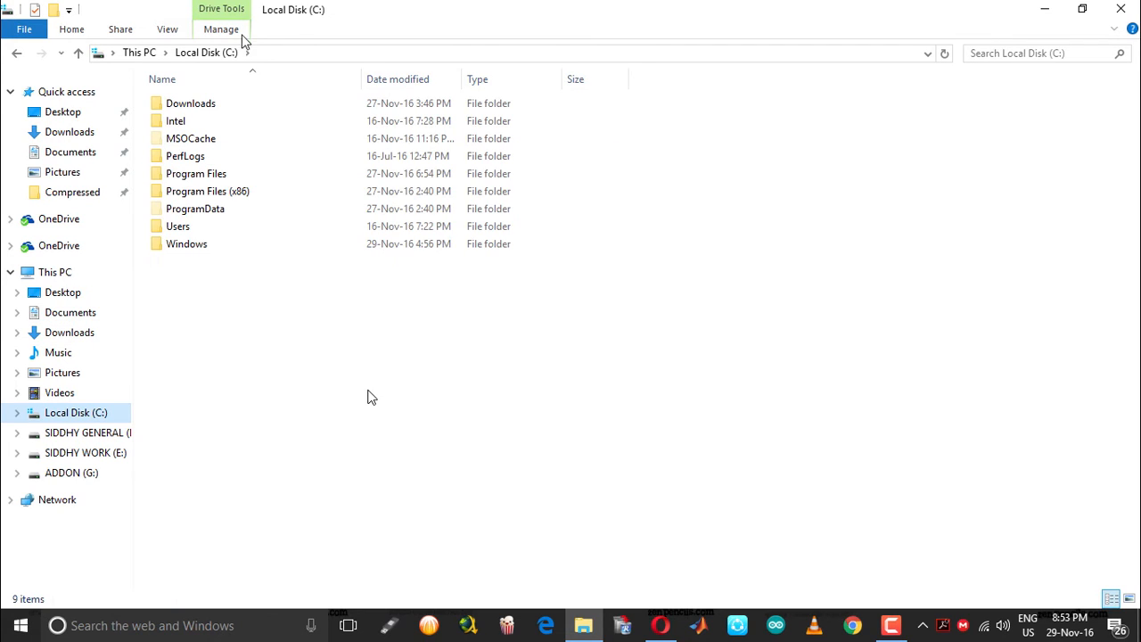
mouse_move(288, 34)
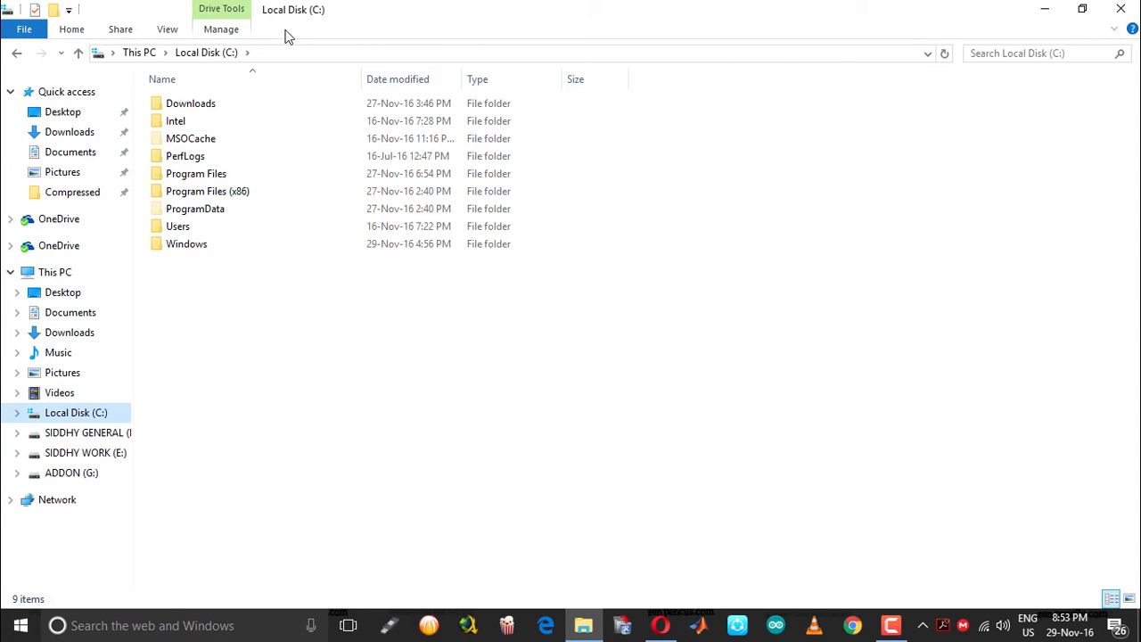
mouse_move(316, 45)
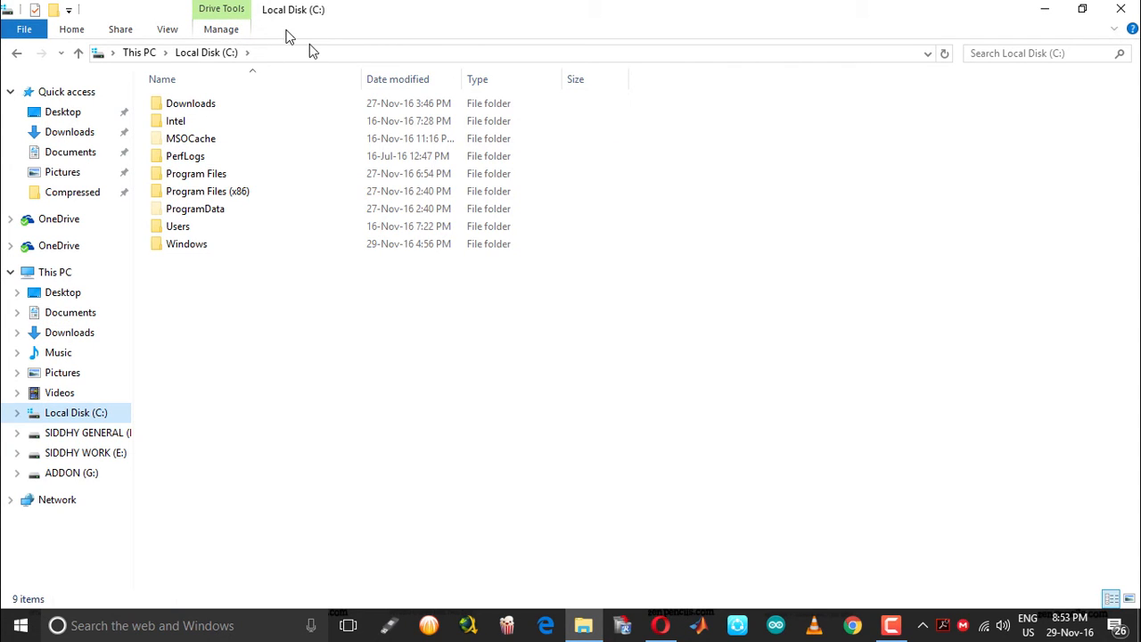
click(168, 30)
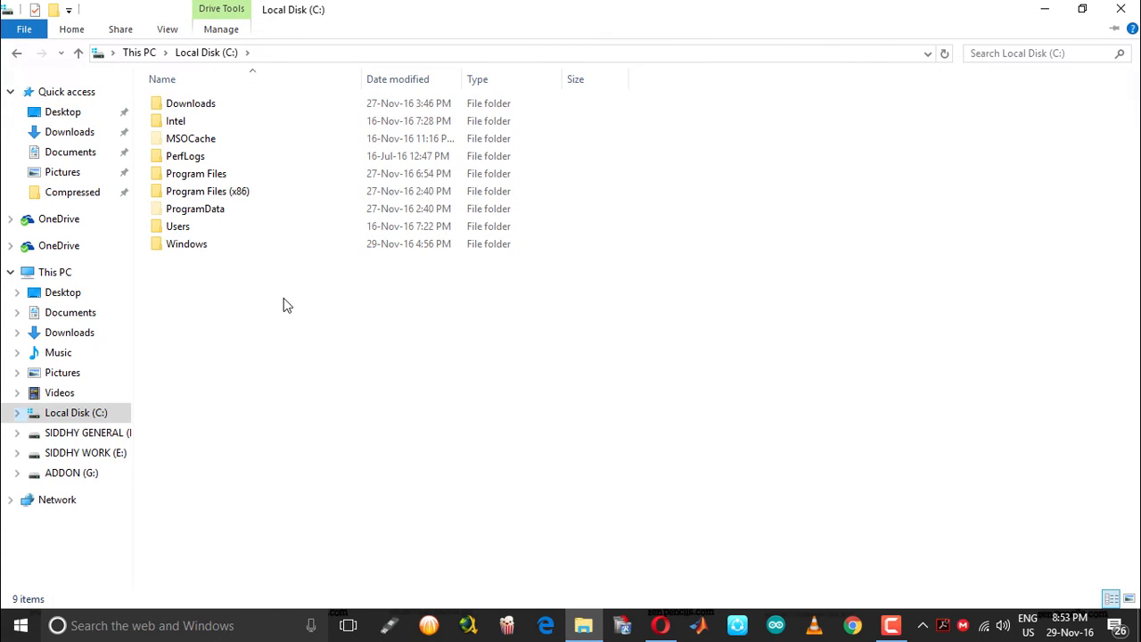
click(177, 225)
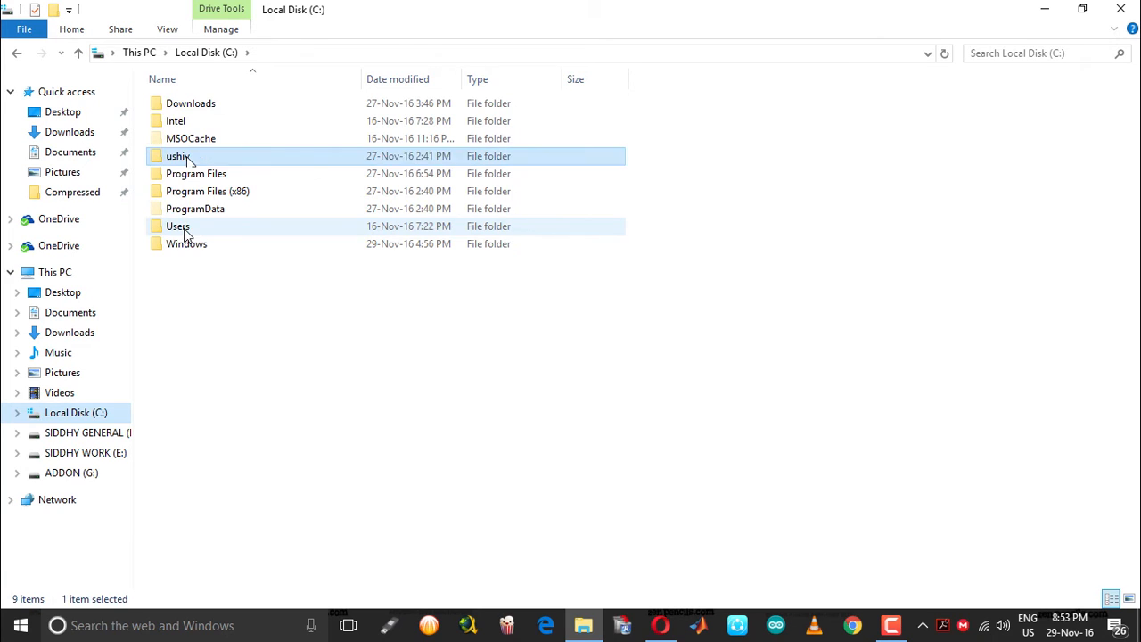
double_click(177, 226)
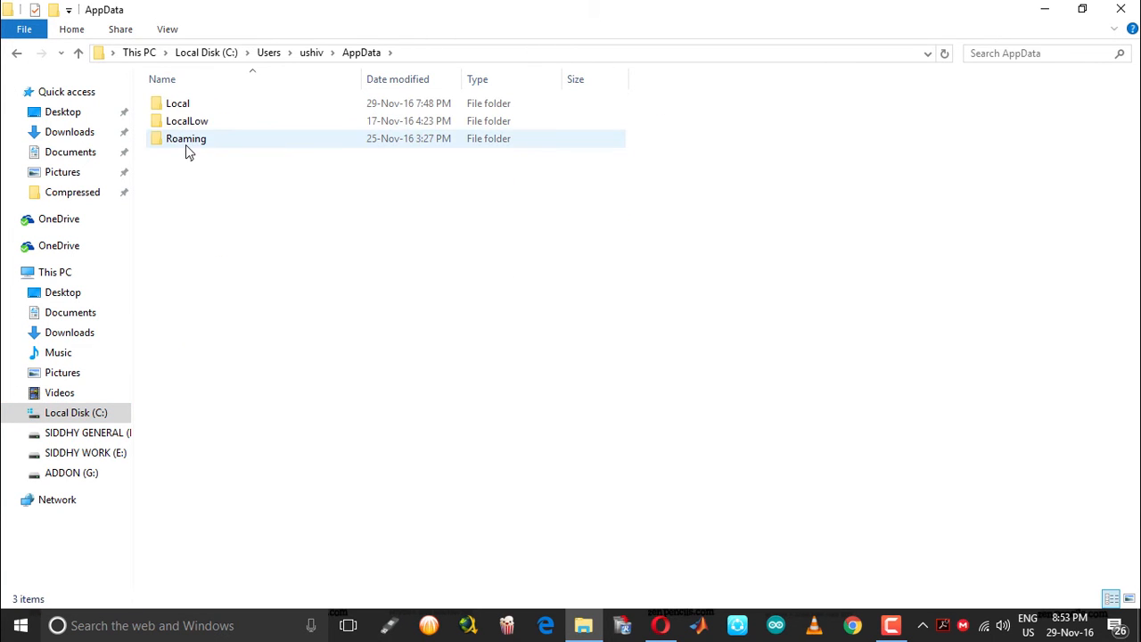
double_click(174, 103)
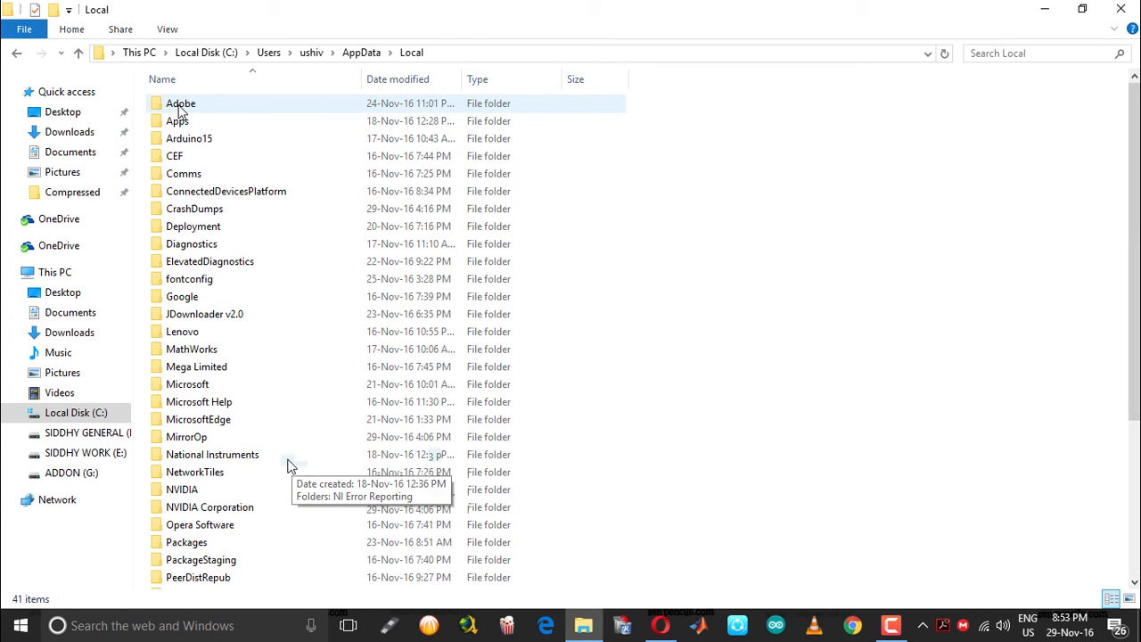
scroll(down, 3)
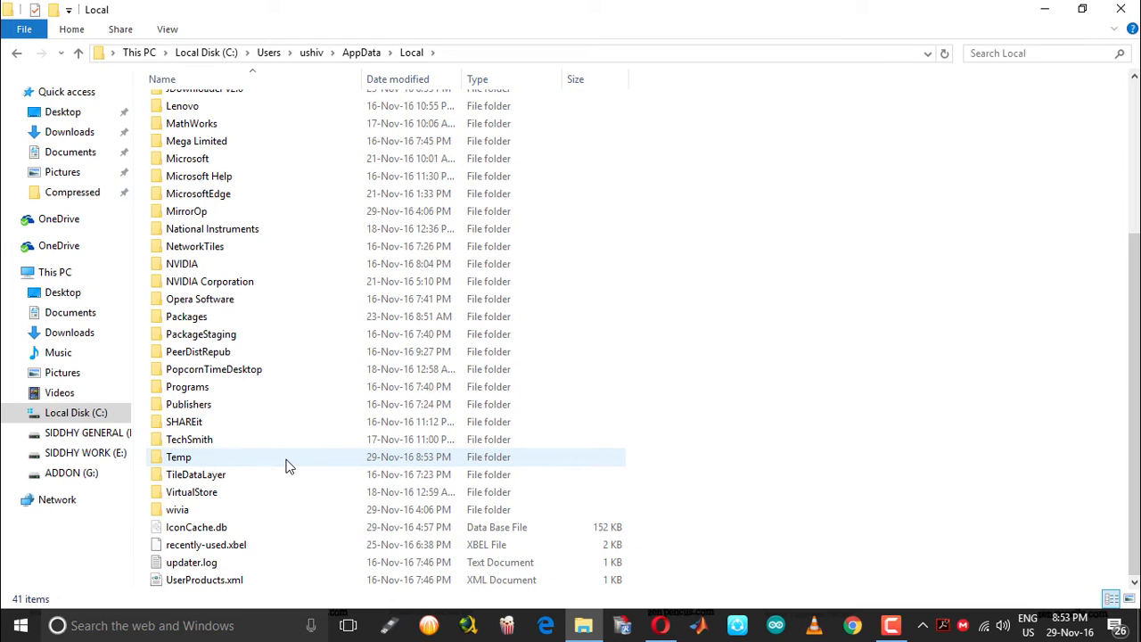
click(179, 456)
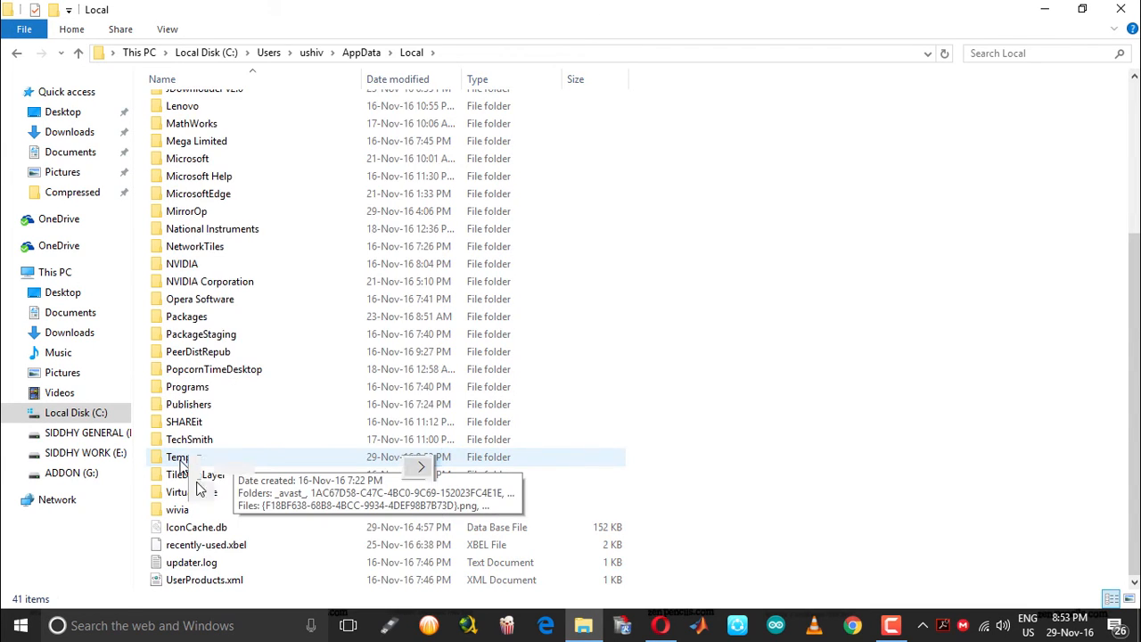
Step: Show the Temp folder's Security tab in Properties, where Everyone has only Read and Write
right_click(178, 457)
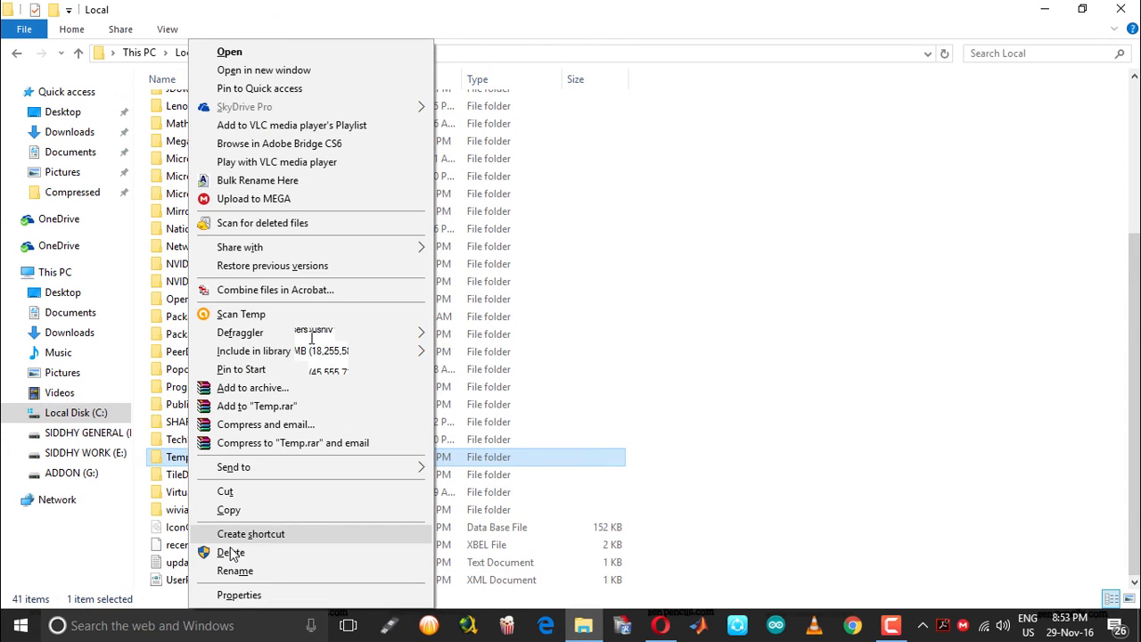
click(239, 594)
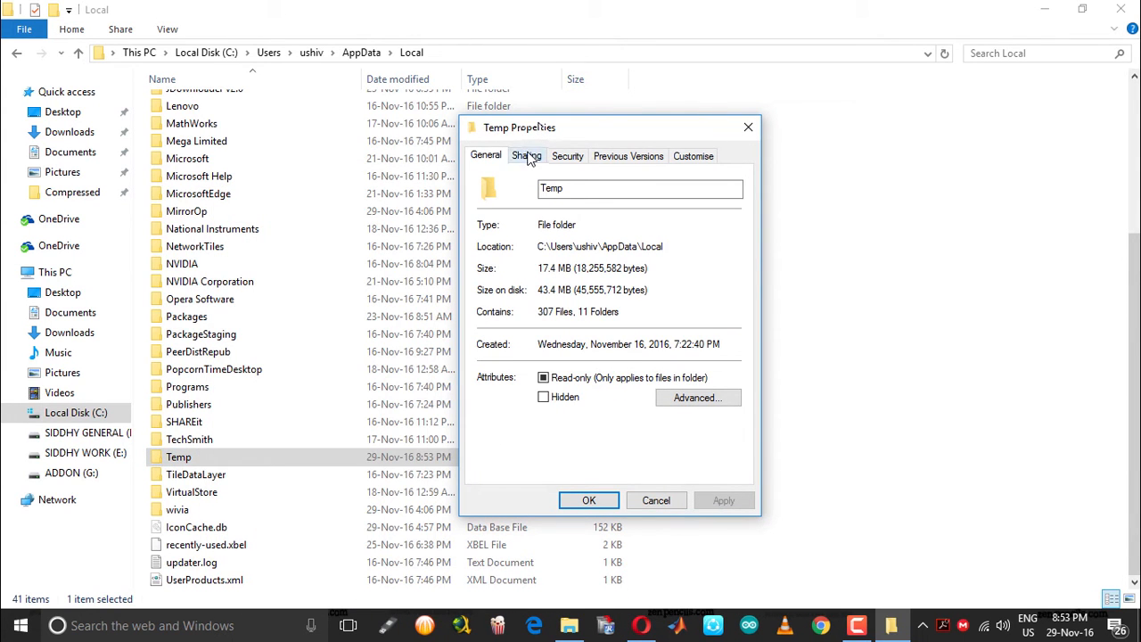
click(567, 155)
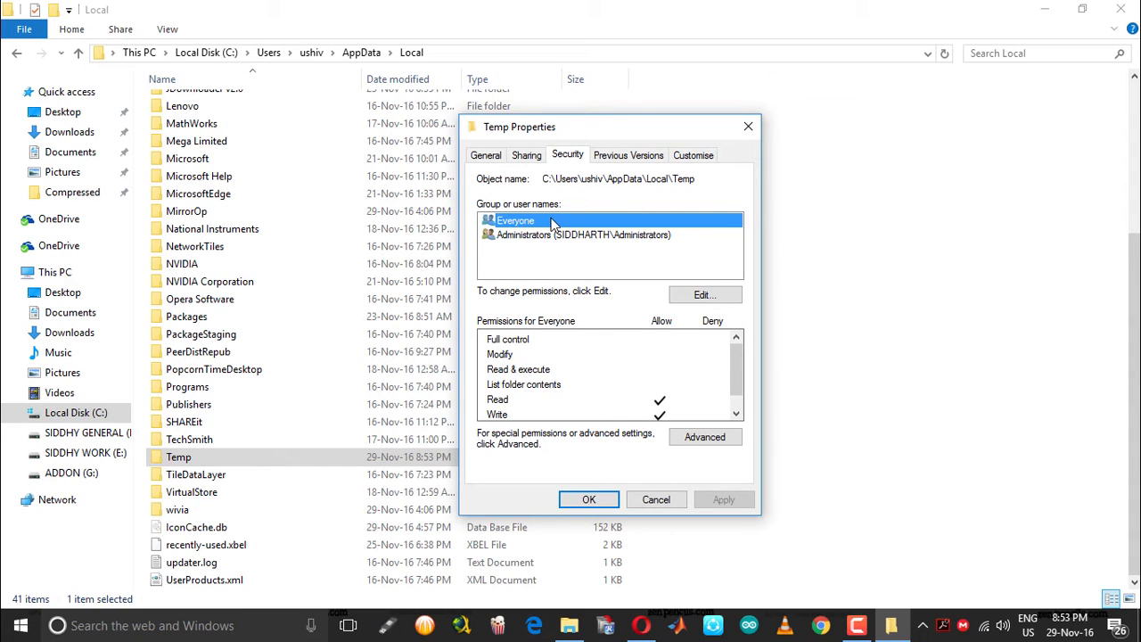
mouse_move(644, 385)
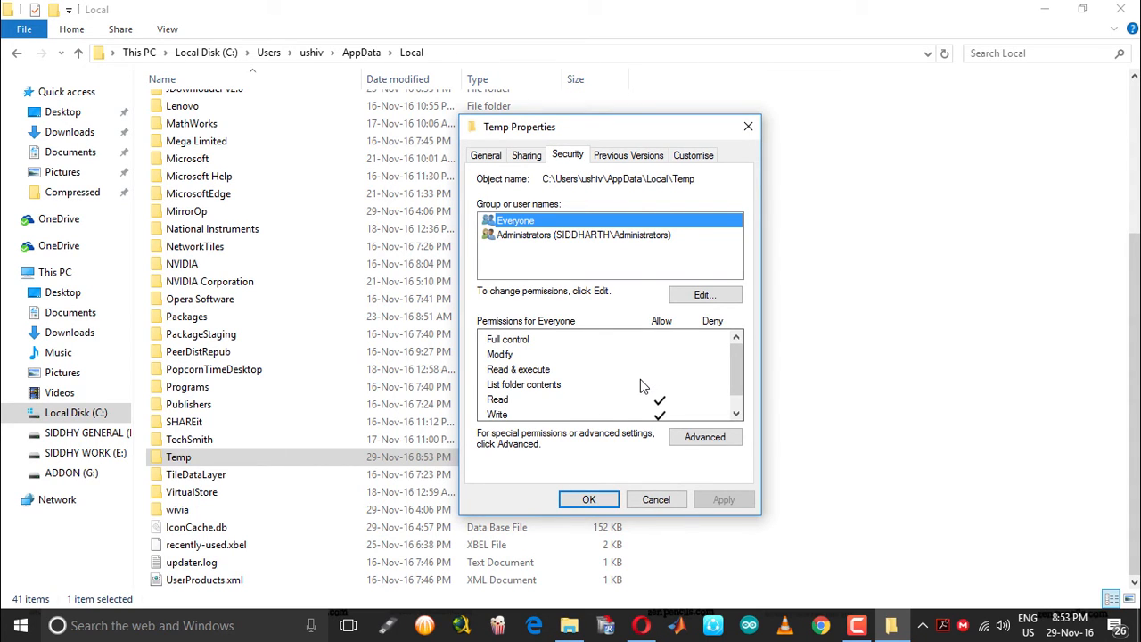
scroll(down, 3)
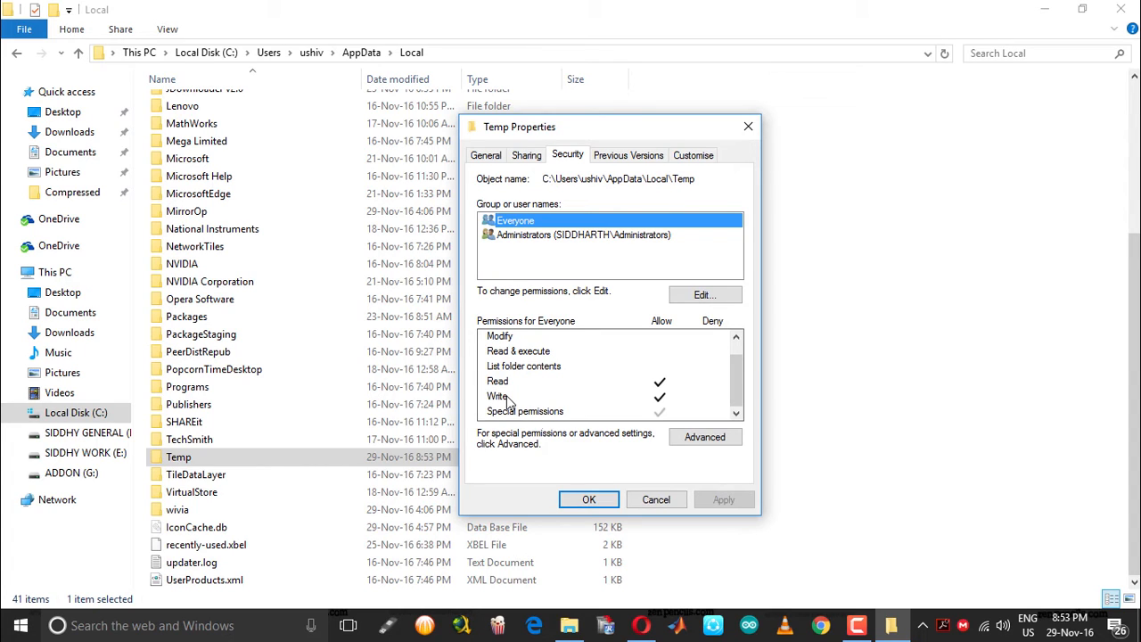
mouse_move(626, 424)
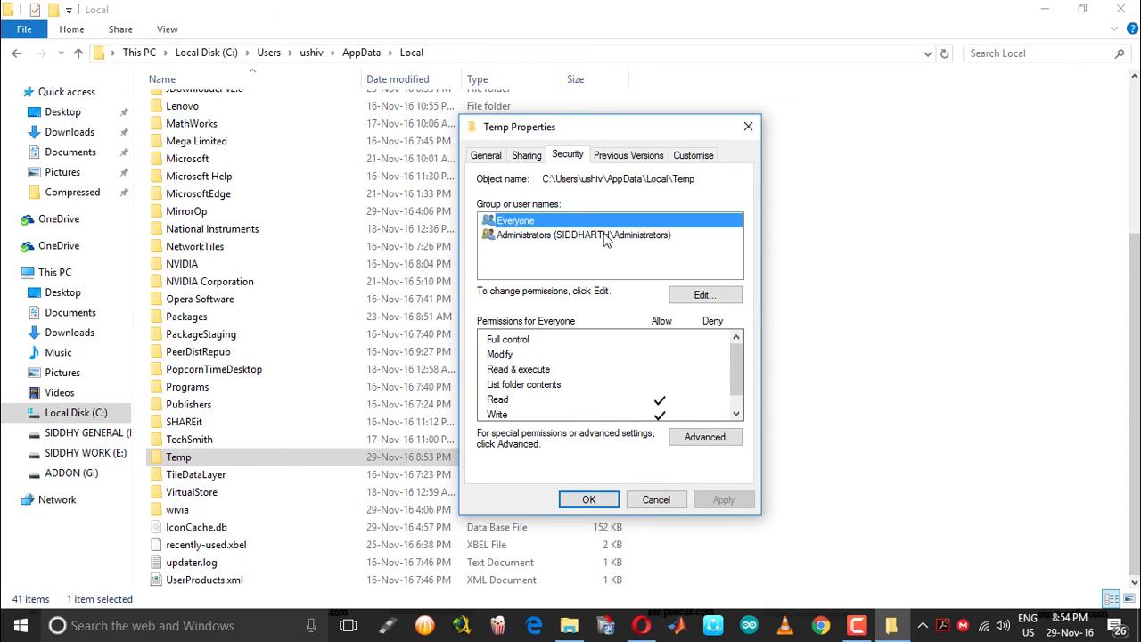
mouse_move(597, 353)
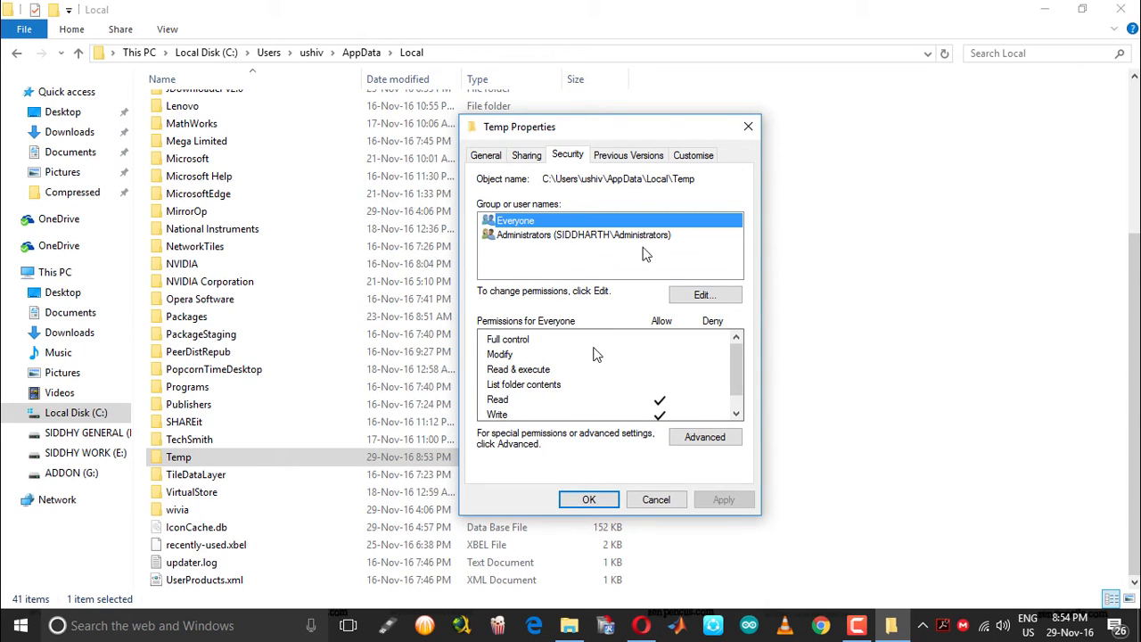
Step: Allow Full control for Everyone in the permissions editor, then compare with Administrators
click(704, 294)
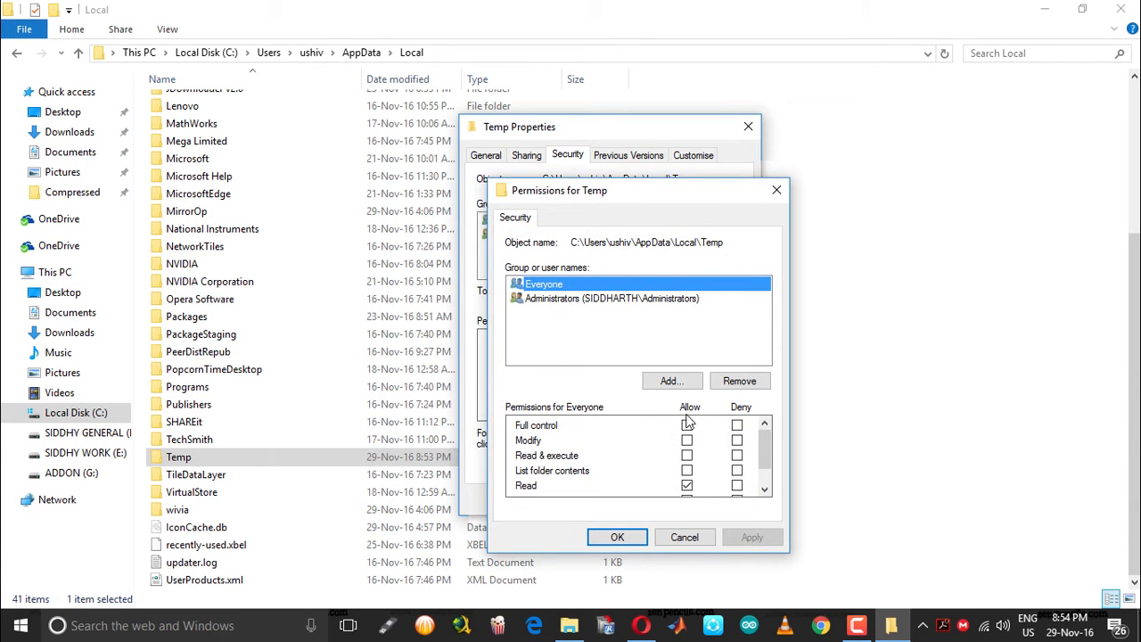
click(686, 426)
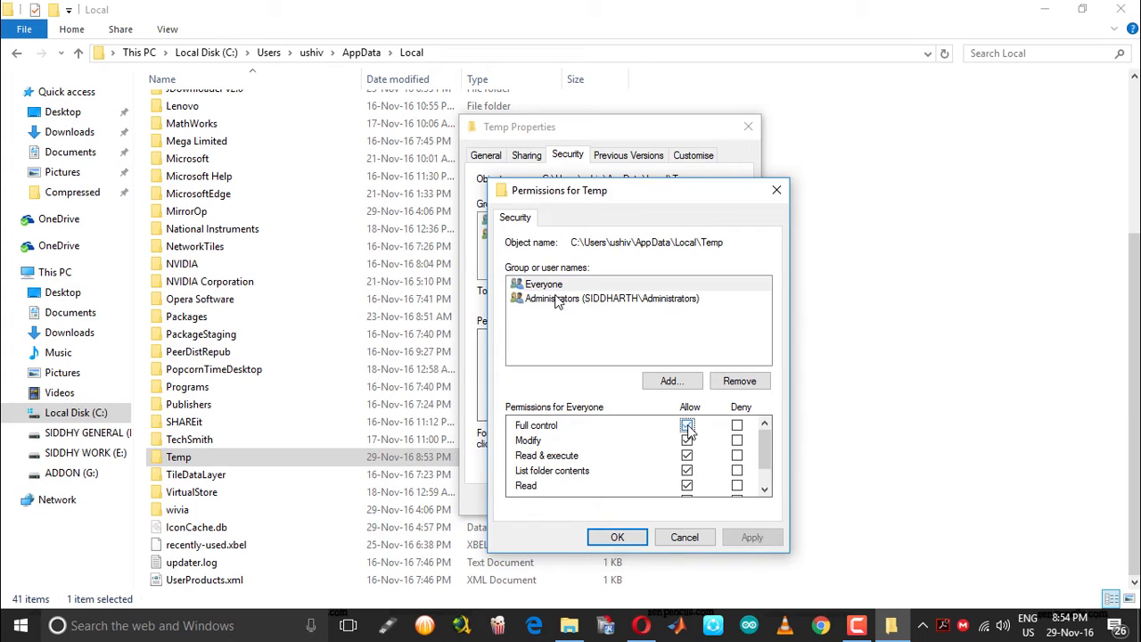
click(686, 425)
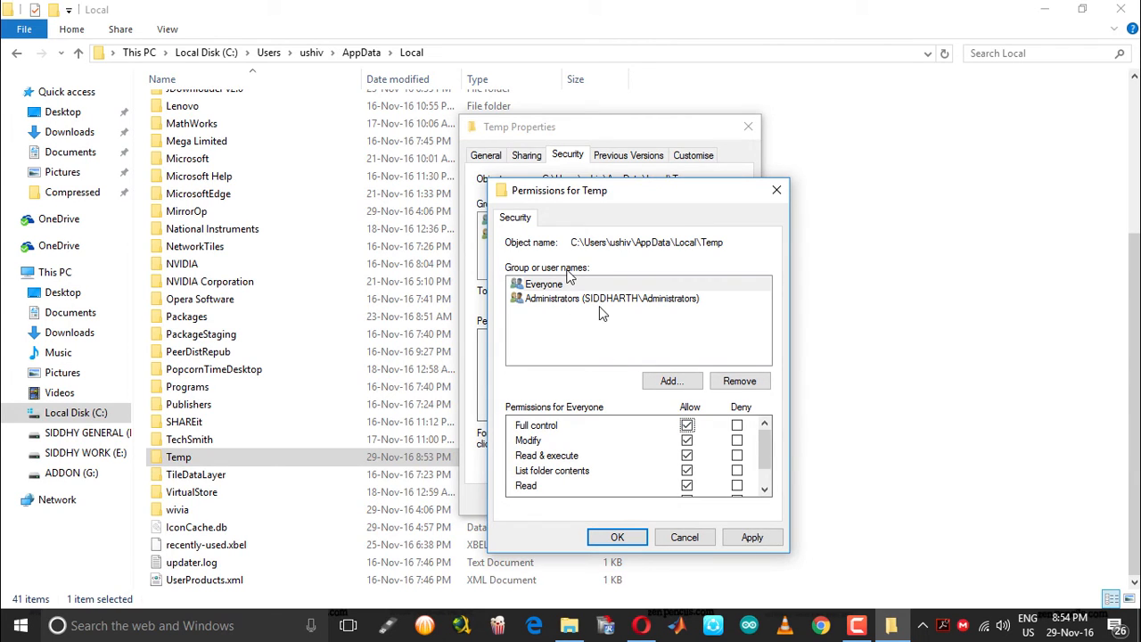
click(611, 298)
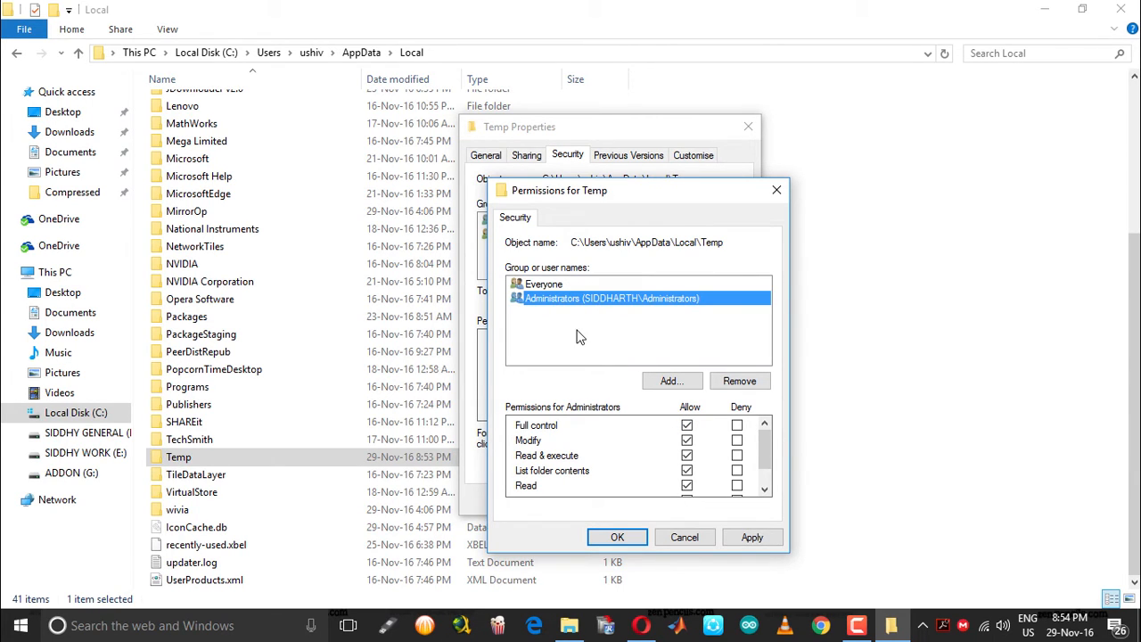
click(544, 283)
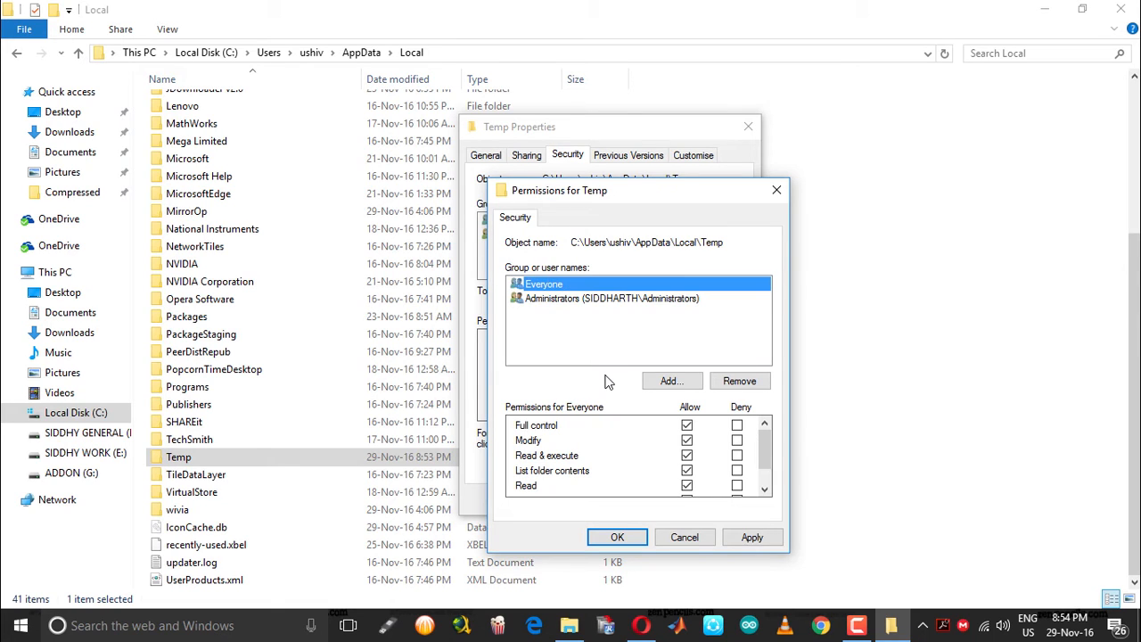
Step: Apply Everyone's Full control on Temp, continuing past two access-denied errors
click(752, 536)
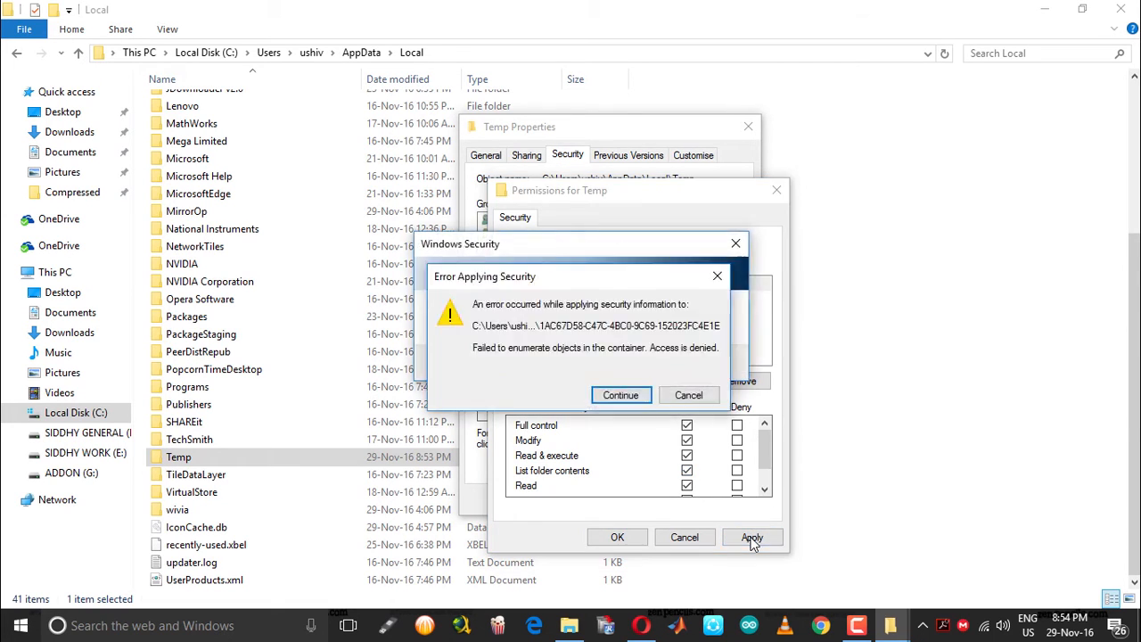
mouse_move(615, 327)
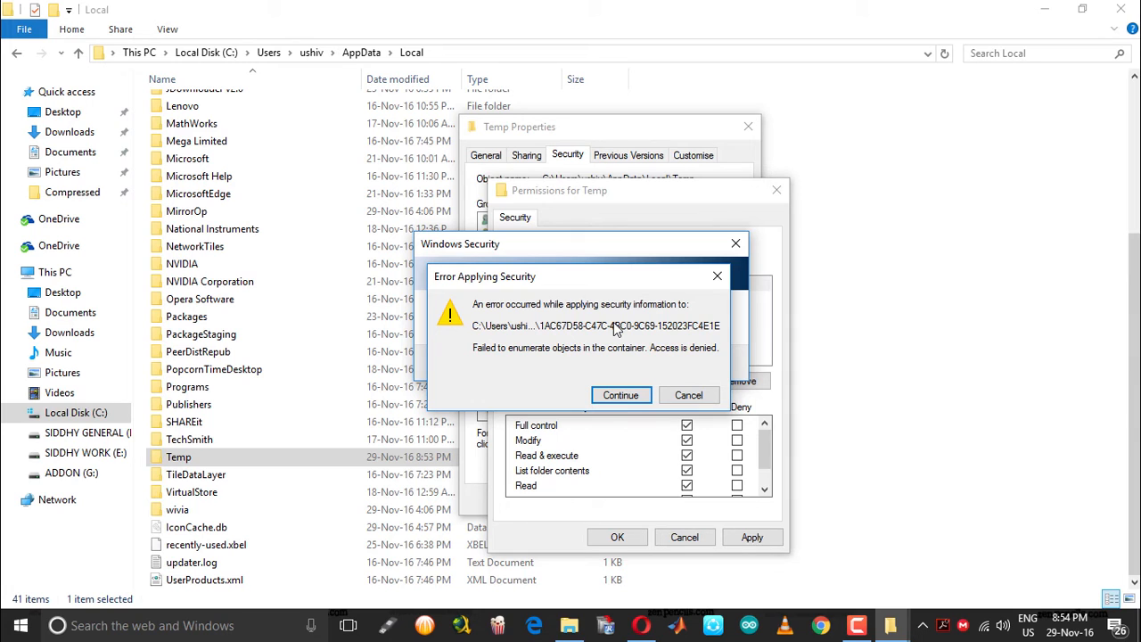
click(622, 395)
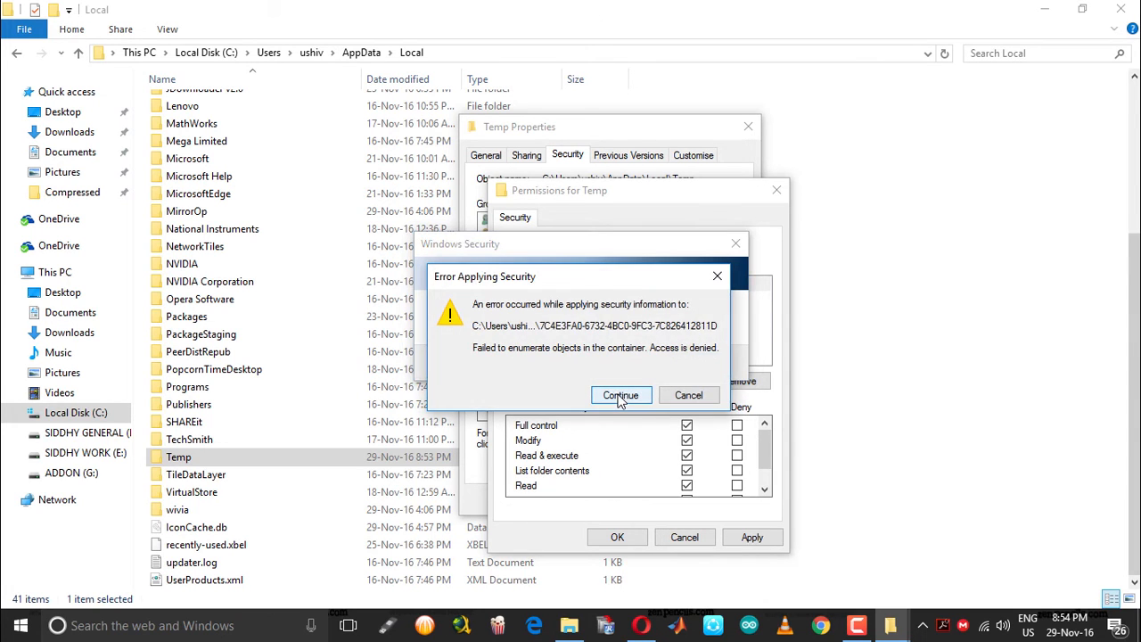
click(621, 395)
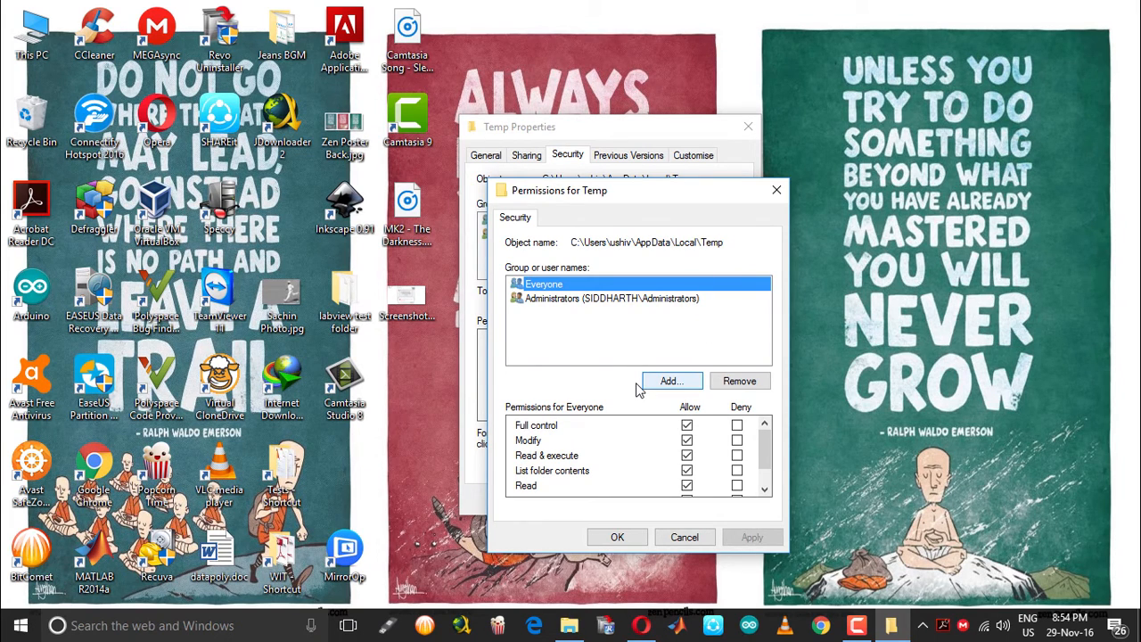
mouse_move(608, 350)
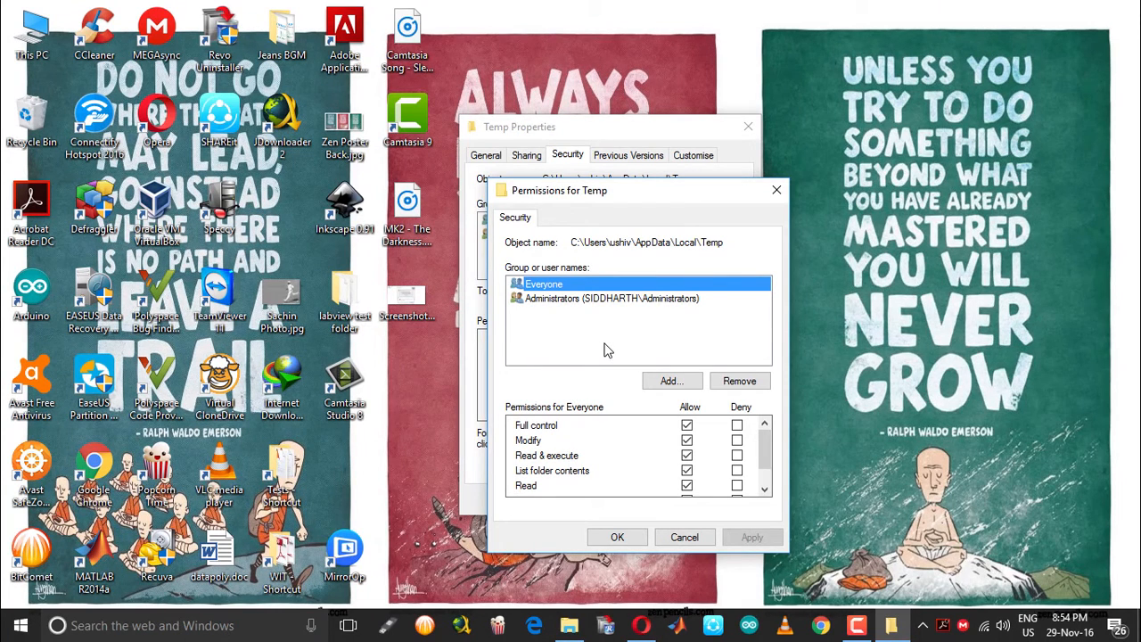
mouse_move(615, 417)
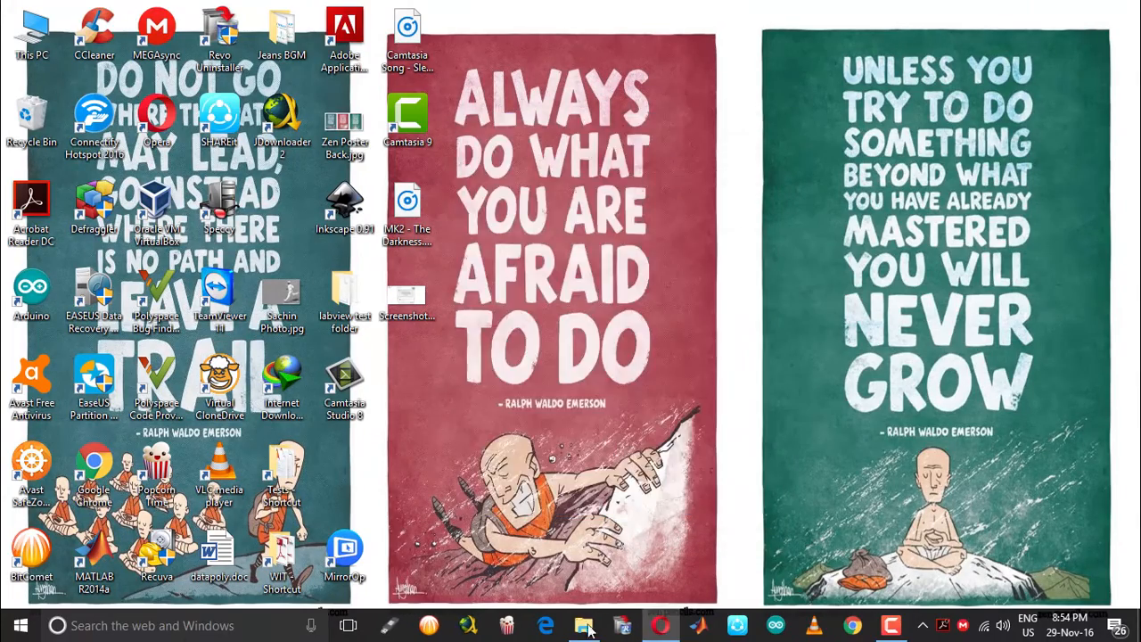
mouse_move(599, 584)
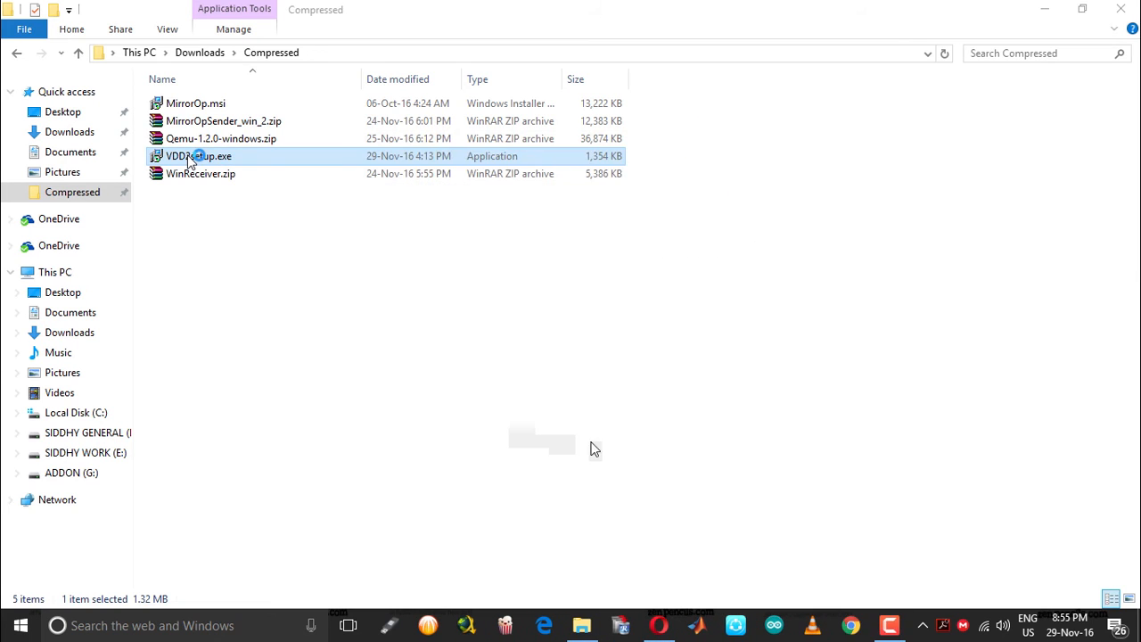
Step: Run VDD2setup.exe, pick 'No, I will restart later', and finish the installation
double_click(197, 156)
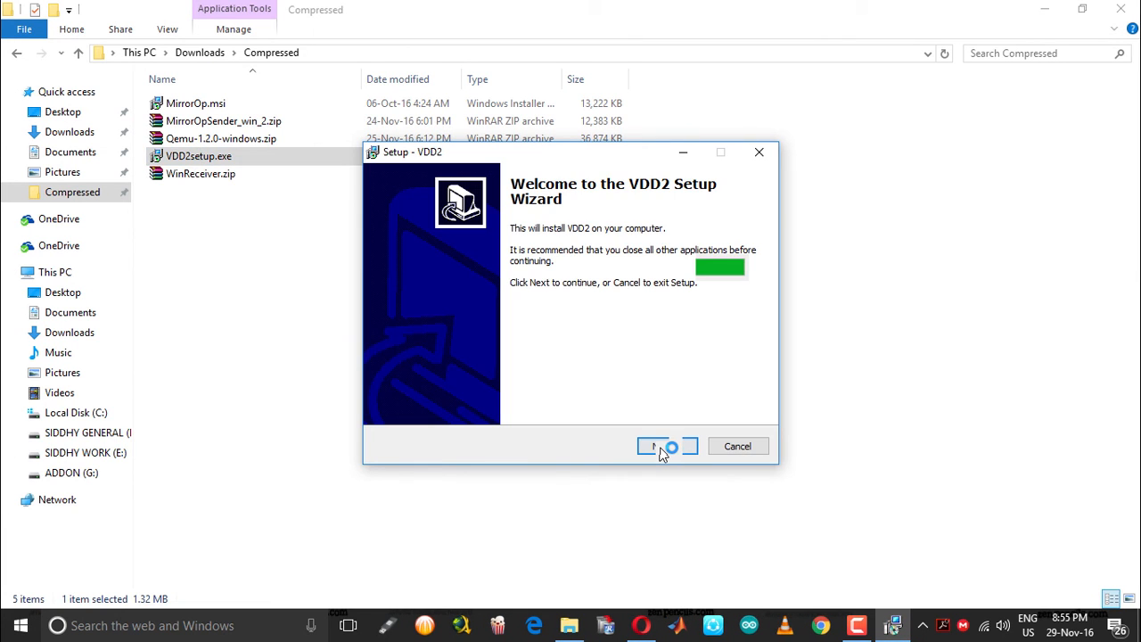
click(660, 446)
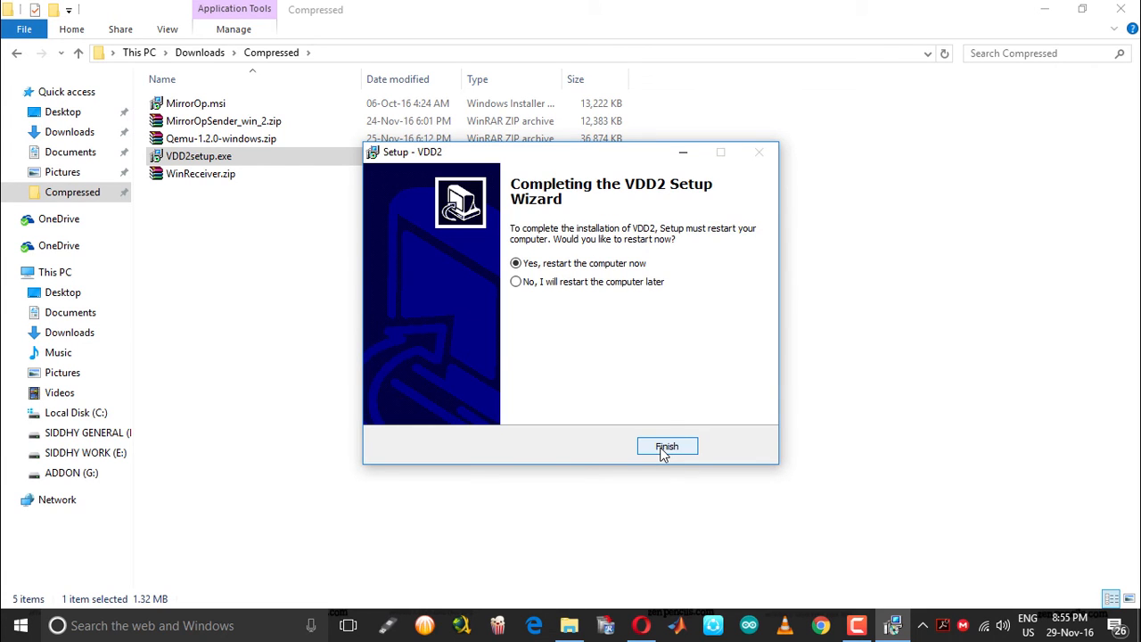
click(515, 281)
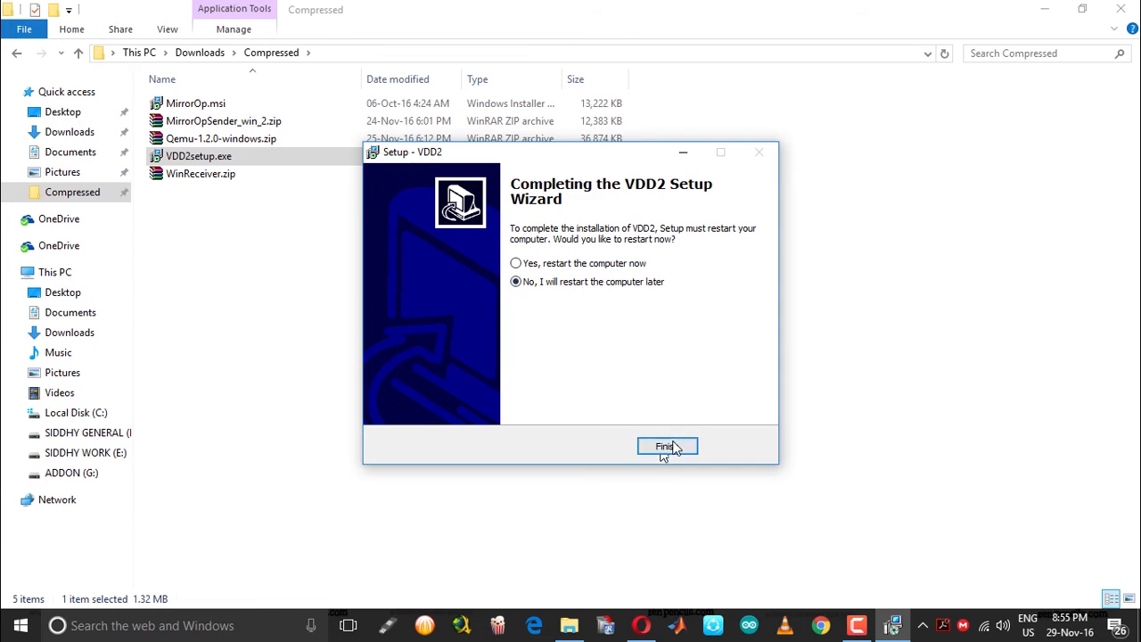
click(667, 446)
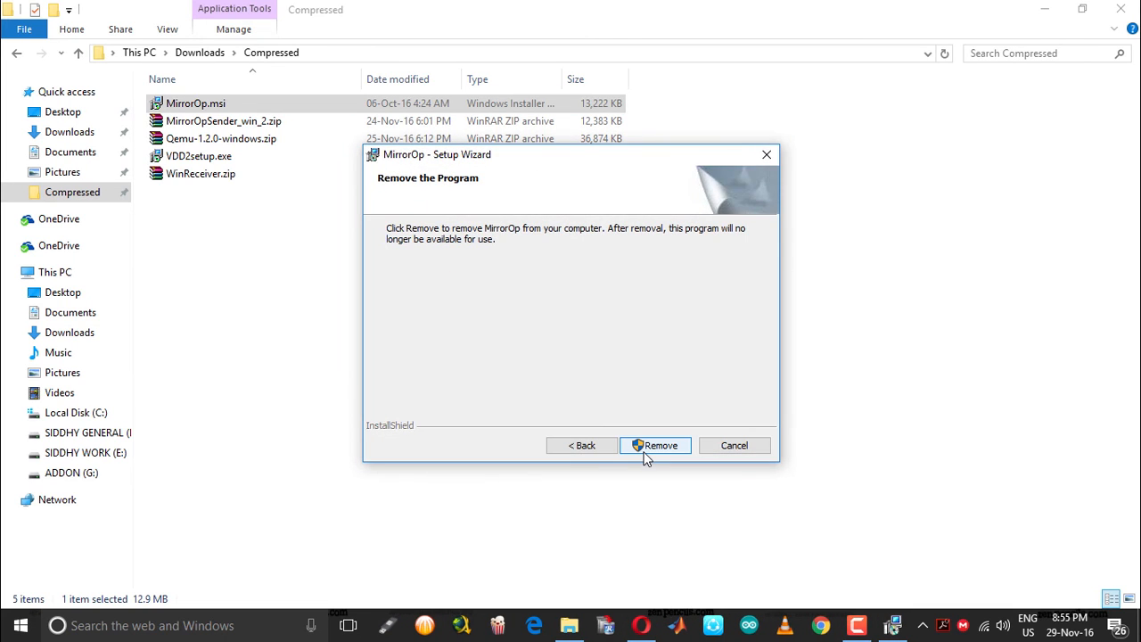
Step: Confirm Remove in the MirrorOp Setup Wizard to begin uninstalling
click(655, 445)
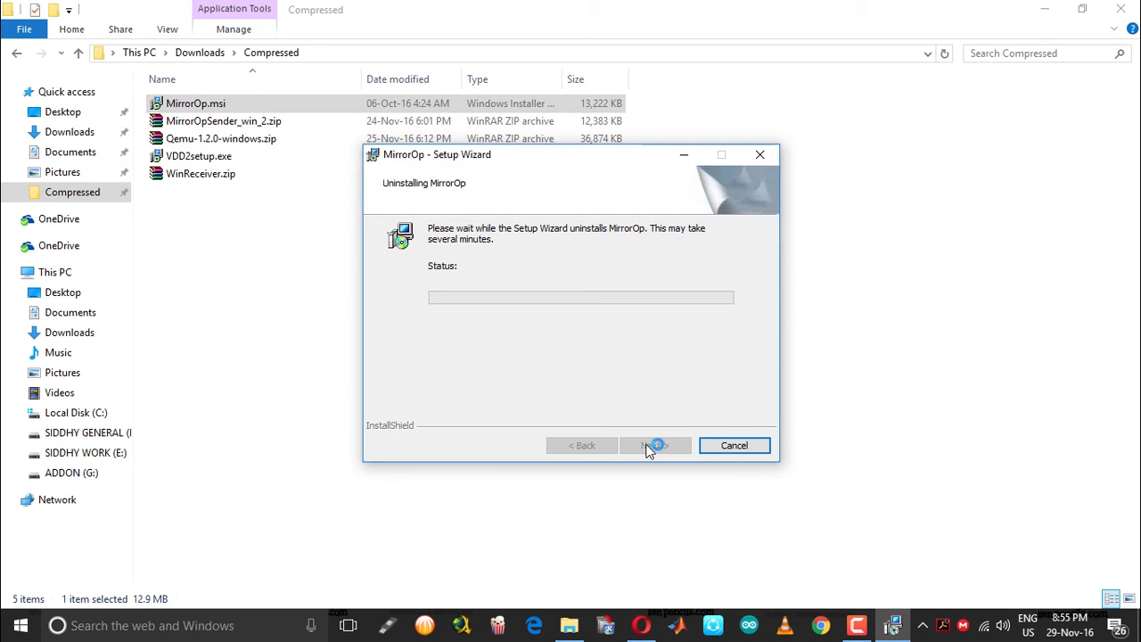